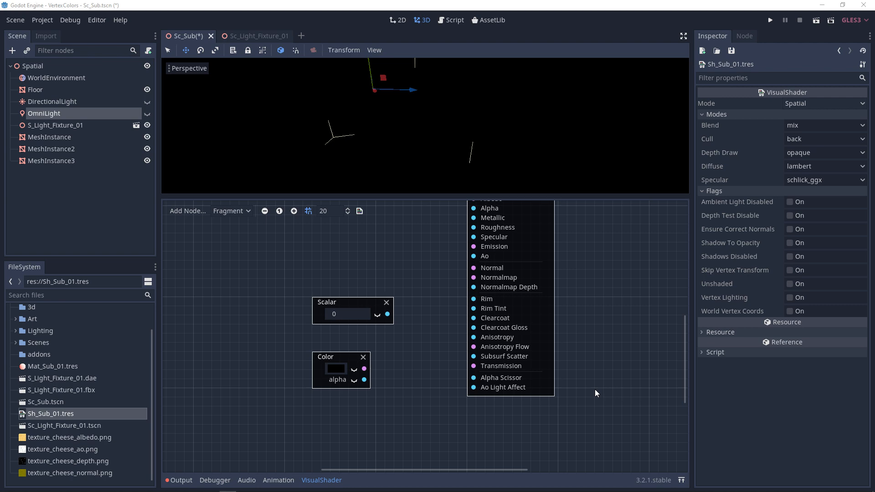
pyautogui.moveTo(624, 350)
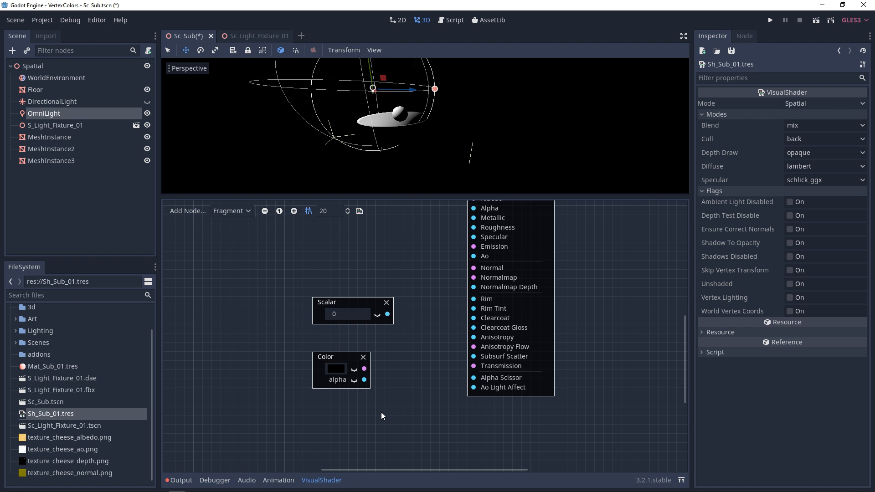
# Wire the Color node's output into the shader's Transmission input and begin editing its colour
pyautogui.moveTo(365, 369); pyautogui.dragTo(472, 367)
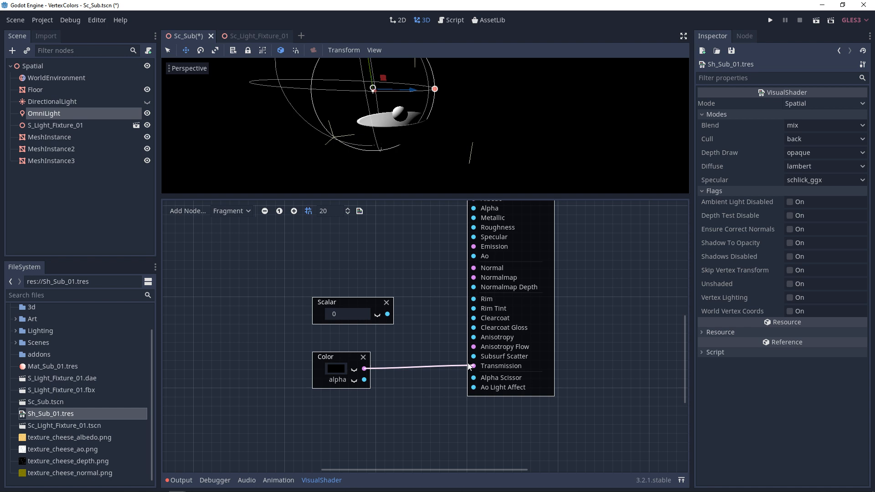
pyautogui.click(336, 368)
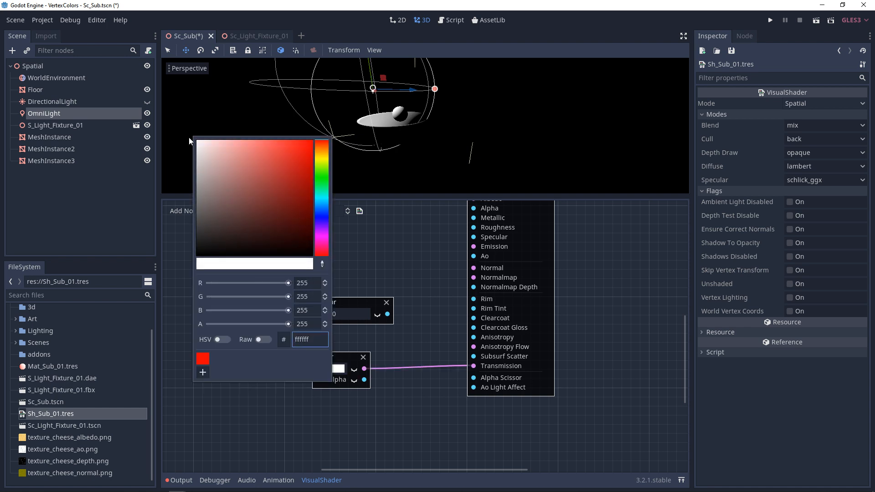
pyautogui.moveTo(424, 310)
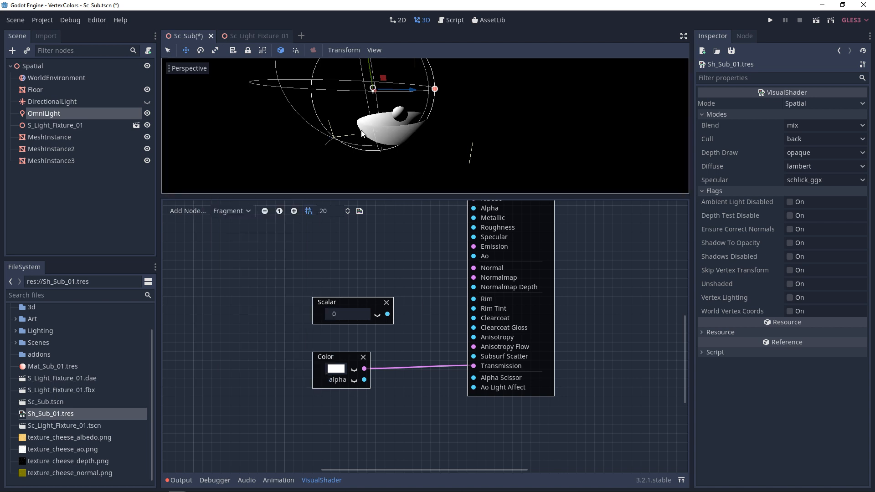
pyautogui.moveTo(432, 296)
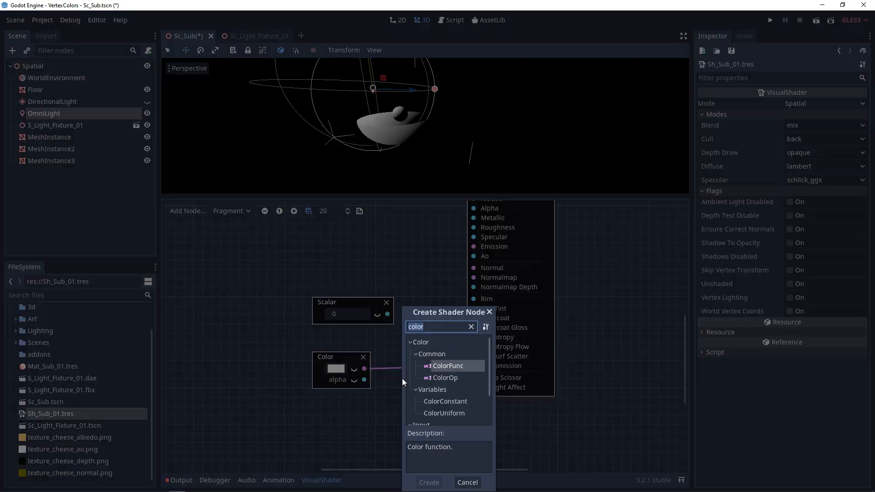
# Insert a VectorOp Multiply between Color and Transmission, fed by a Scalar of 2, and make the colour red
pyautogui.click(429, 482)
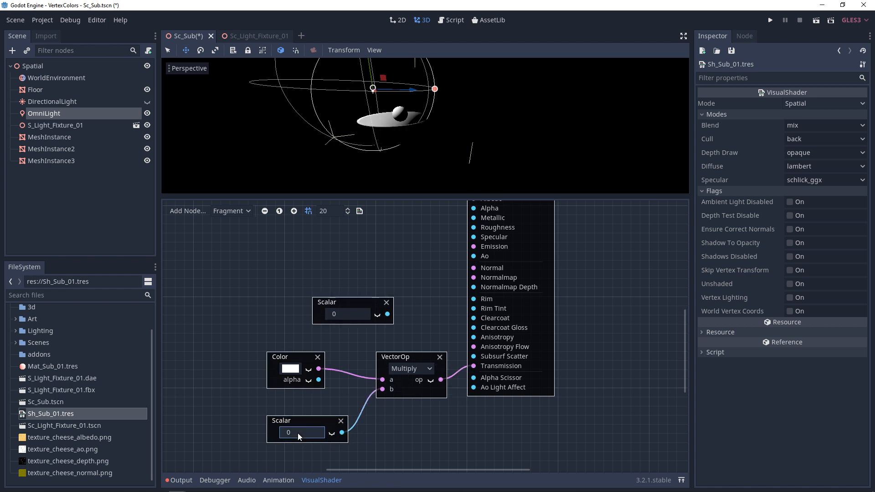
pyautogui.write('1')
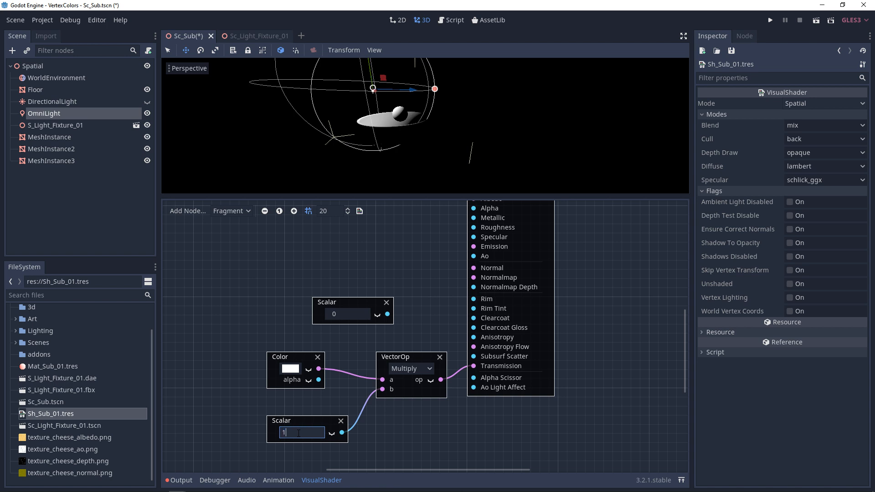
pyautogui.write('2')
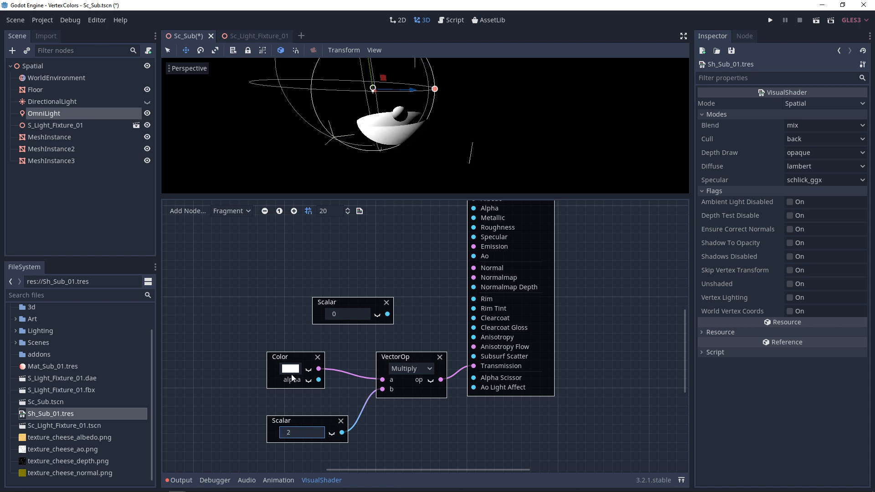
pyautogui.click(289, 369)
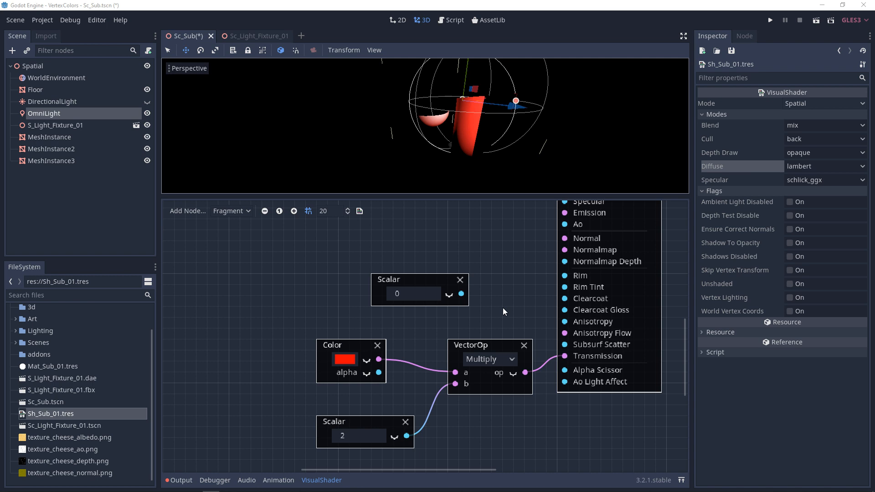
pyautogui.moveTo(500, 313)
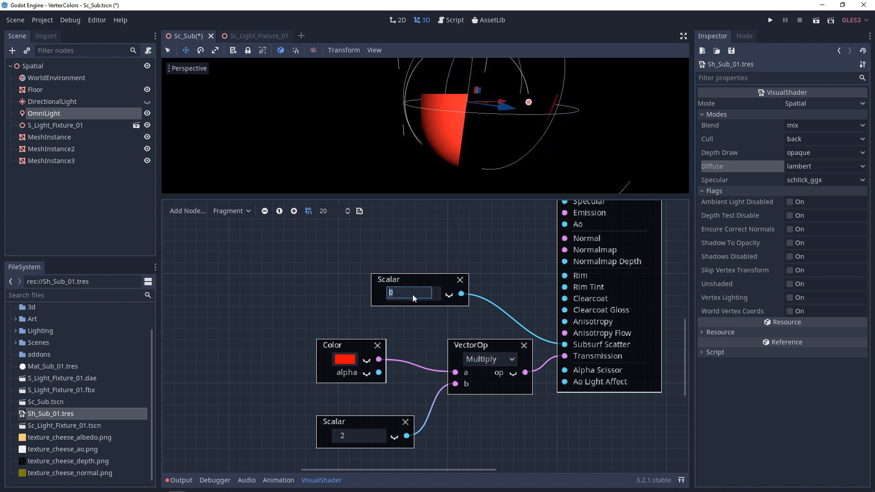
# Set the first Scalar node to 20 so it drives Subsurface Scatter
pyautogui.write('20')
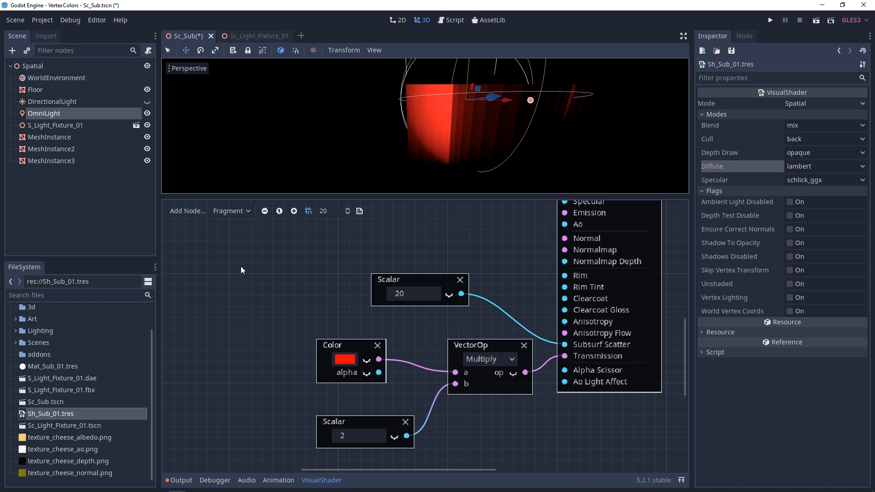
# In Project Settings > Rendering > Quality, set Subsurface Scattering to High, scale 6, with Follow Surface and Weight Samples enabled
pyautogui.click(42, 19)
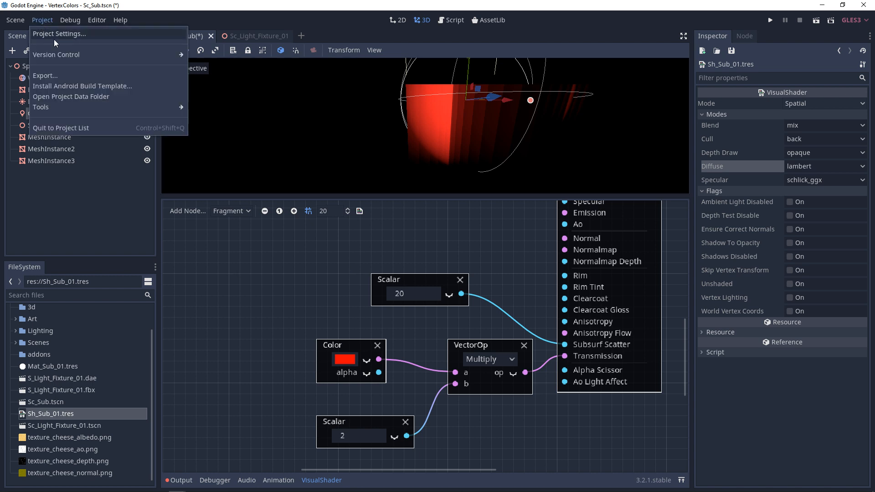
pyautogui.click(59, 34)
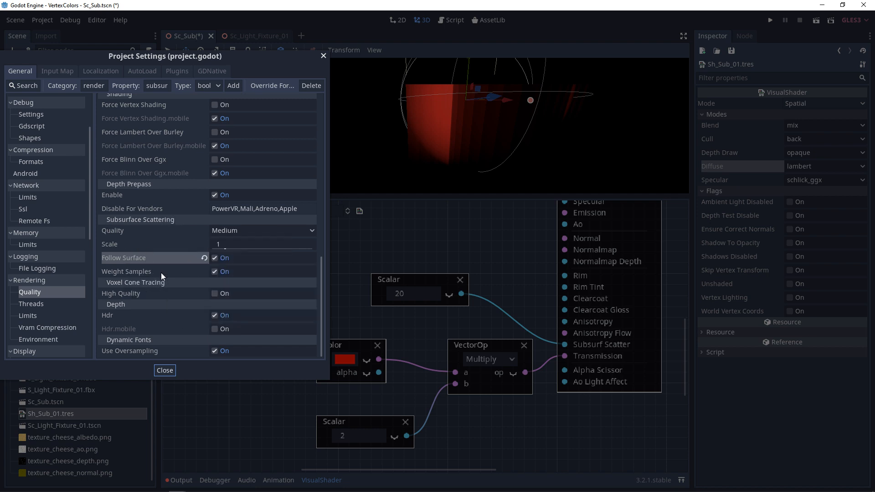
pyautogui.click(214, 258)
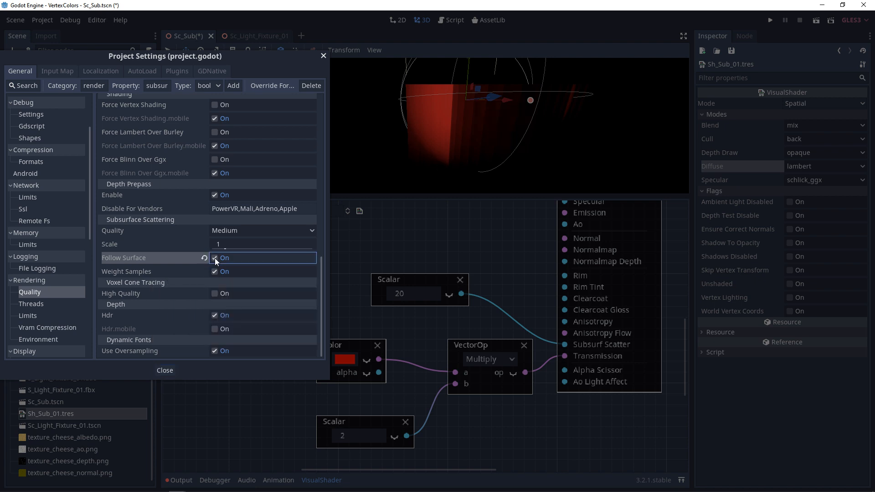
pyautogui.click(263, 231)
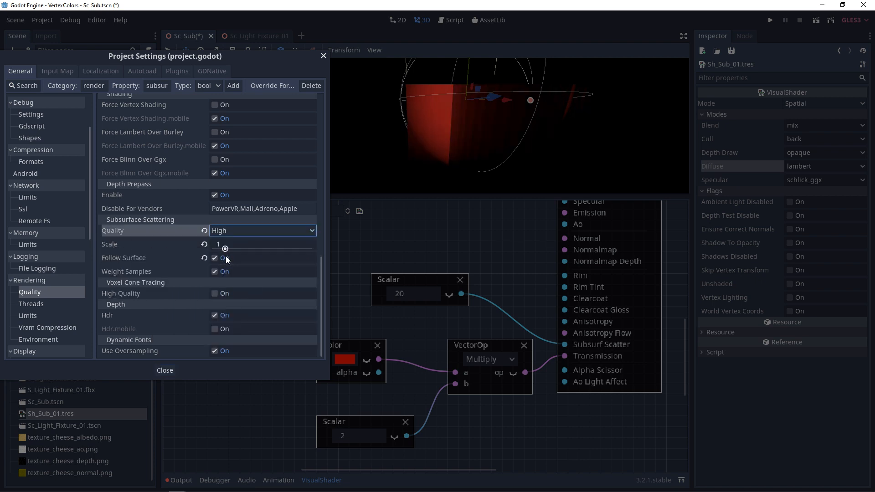
pyautogui.moveTo(225, 249); pyautogui.dragTo(311, 244)
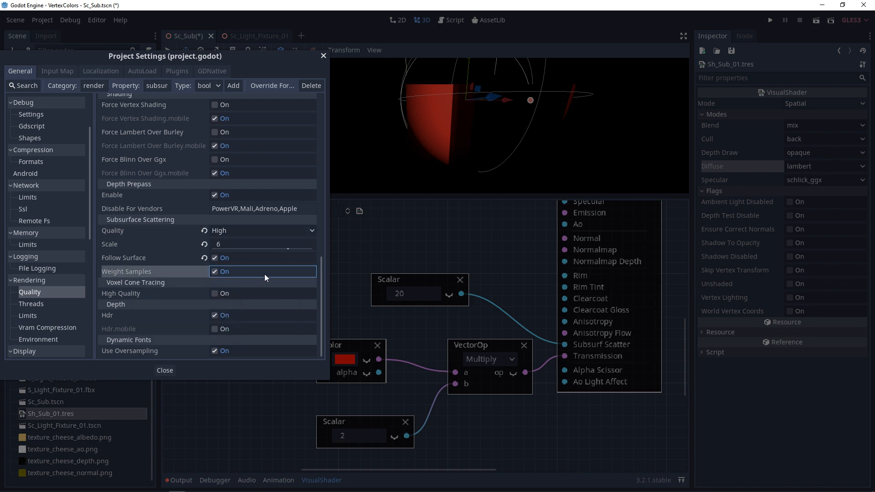
pyautogui.click(164, 370)
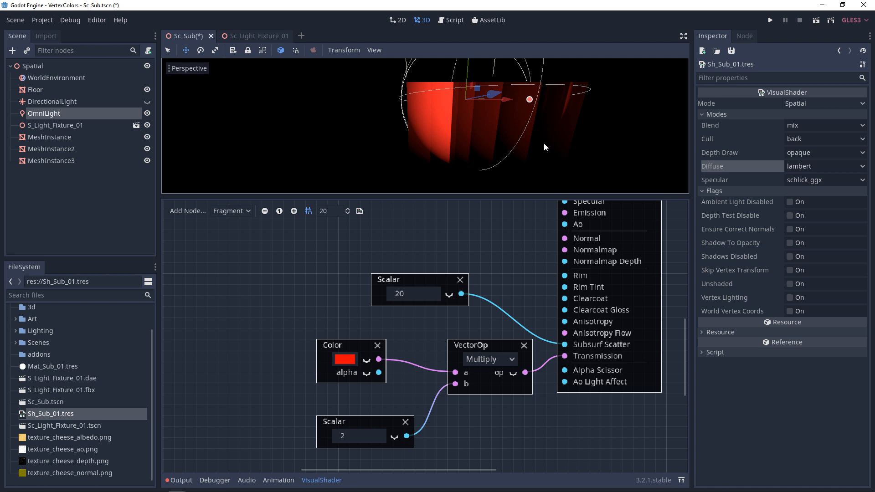
pyautogui.moveTo(535, 148)
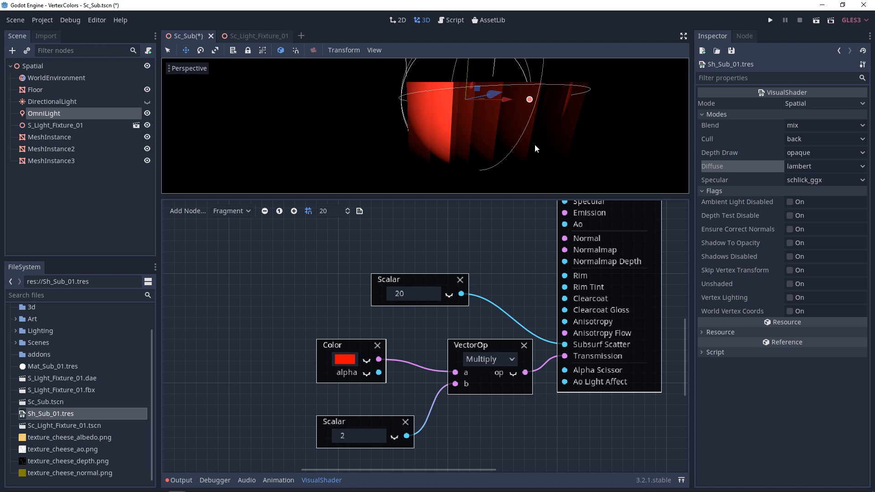